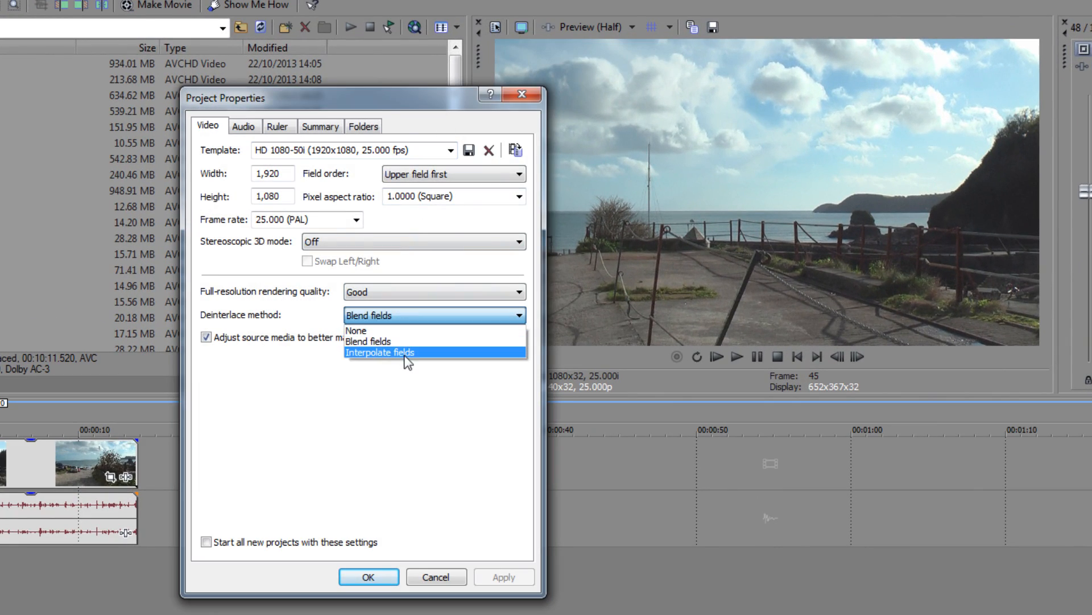
Set the project's deinterlace method to Interpolate fields and confirm Project Properties
{"action": "left_click", "coordinate": [379, 352]}
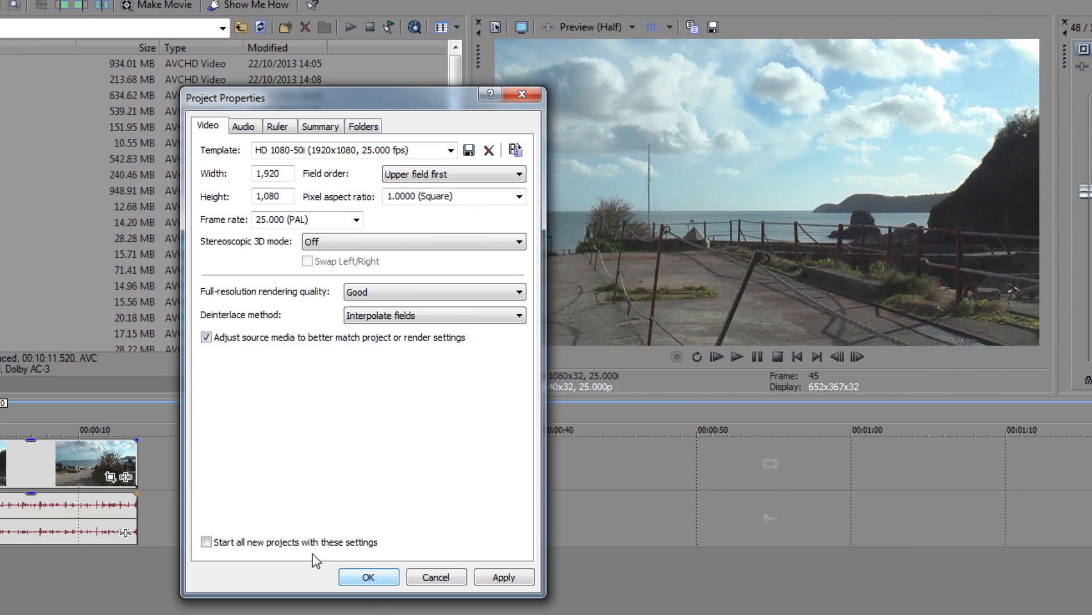
{"action": "left_click", "coordinate": [368, 577]}
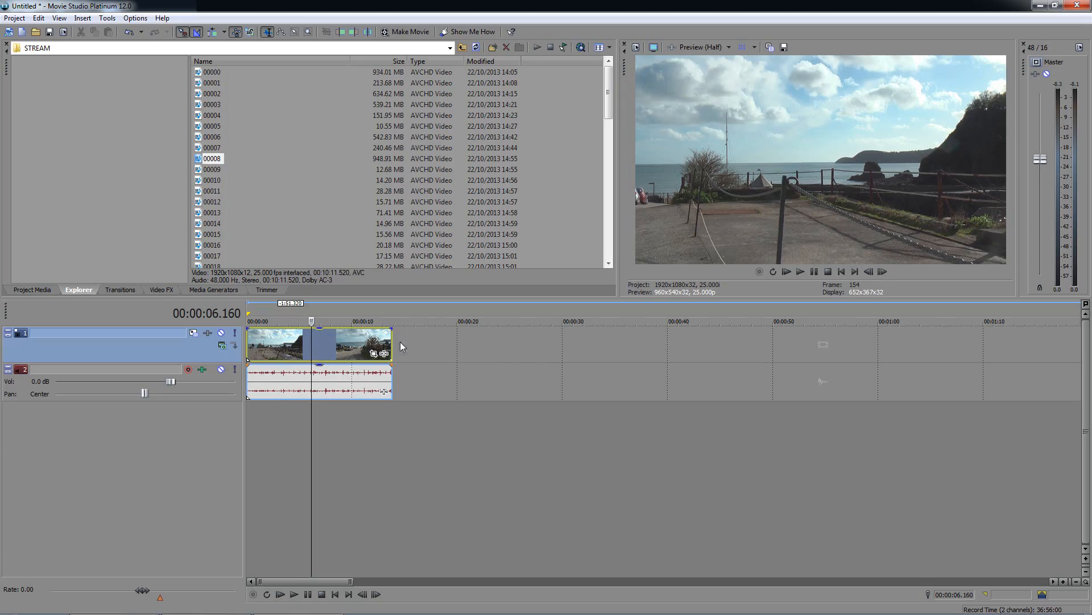
Apply the Disable Resample switch to the timeline video event
{"action": "right_click", "coordinate": [320, 345]}
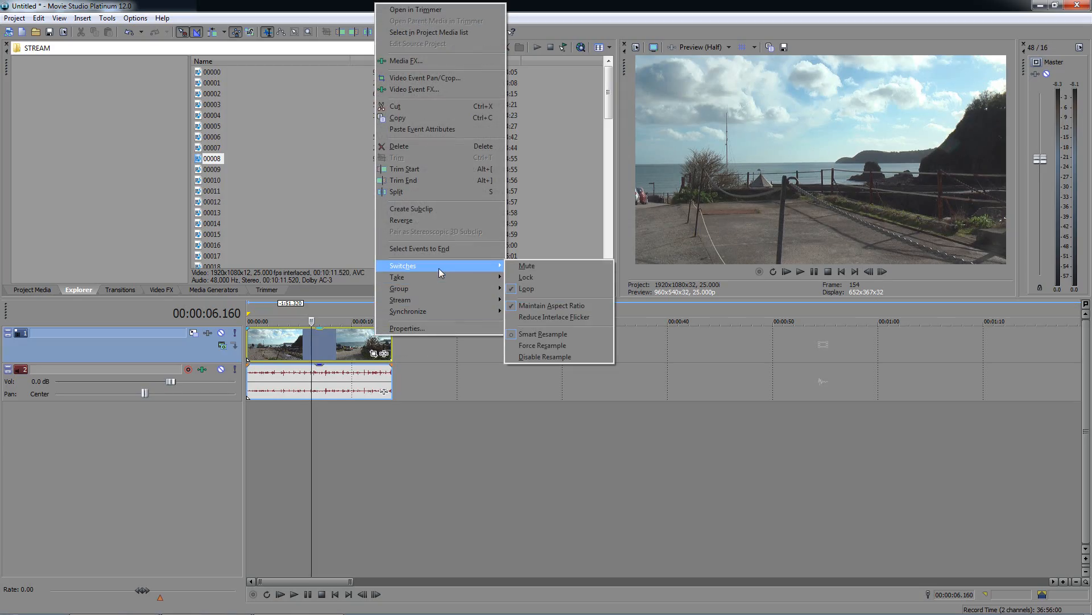
{"action": "mouse_move", "coordinate": [546, 356]}
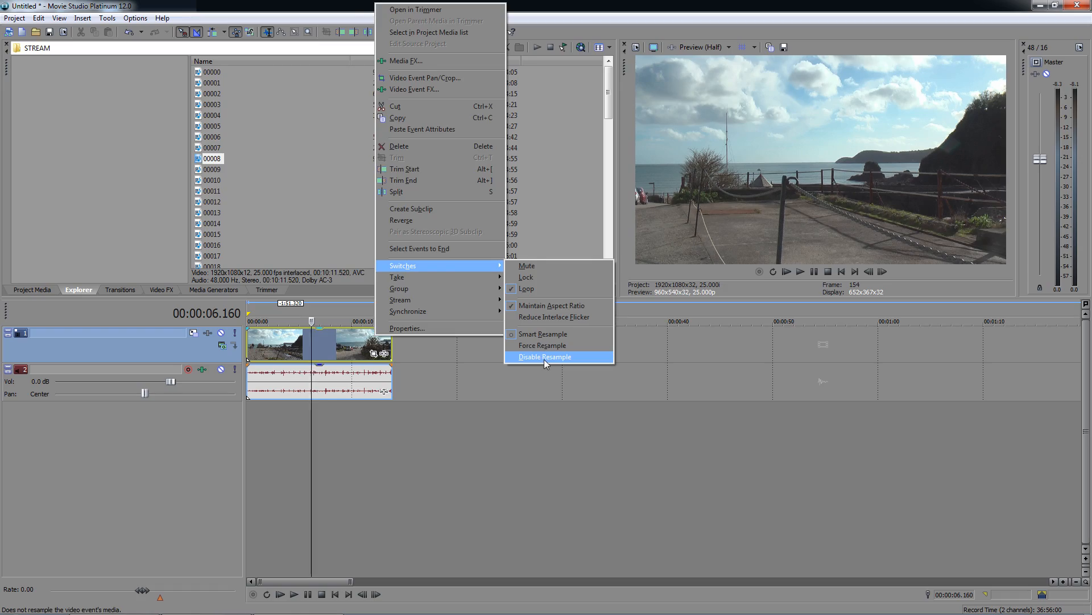
{"action": "left_click", "coordinate": [546, 356]}
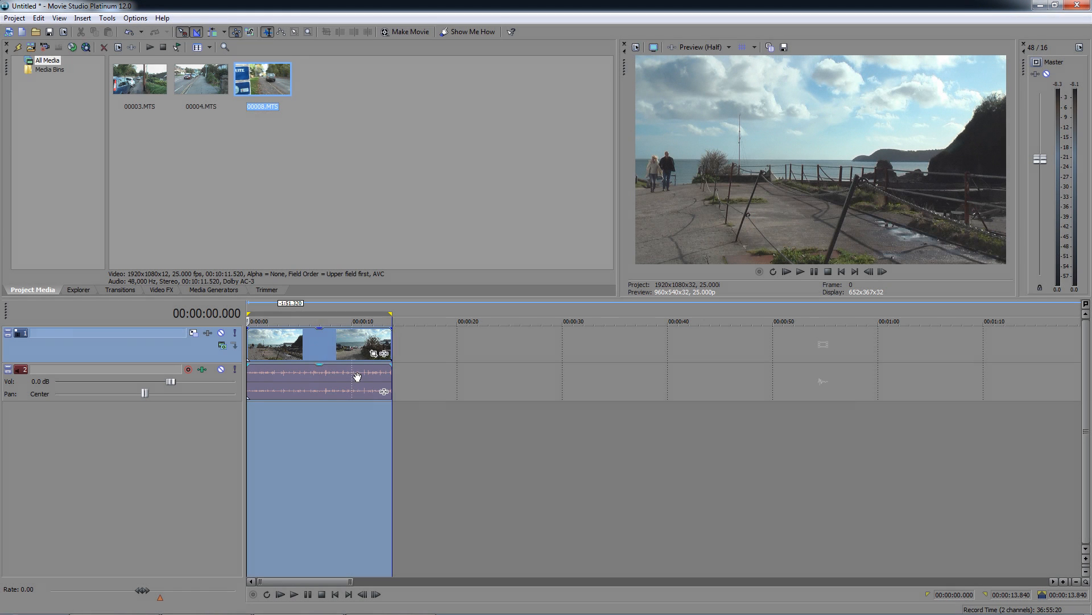
In Render As, customize the HDV 1080-24p template with field order None (progressive scan)
{"action": "left_click", "coordinate": [13, 18]}
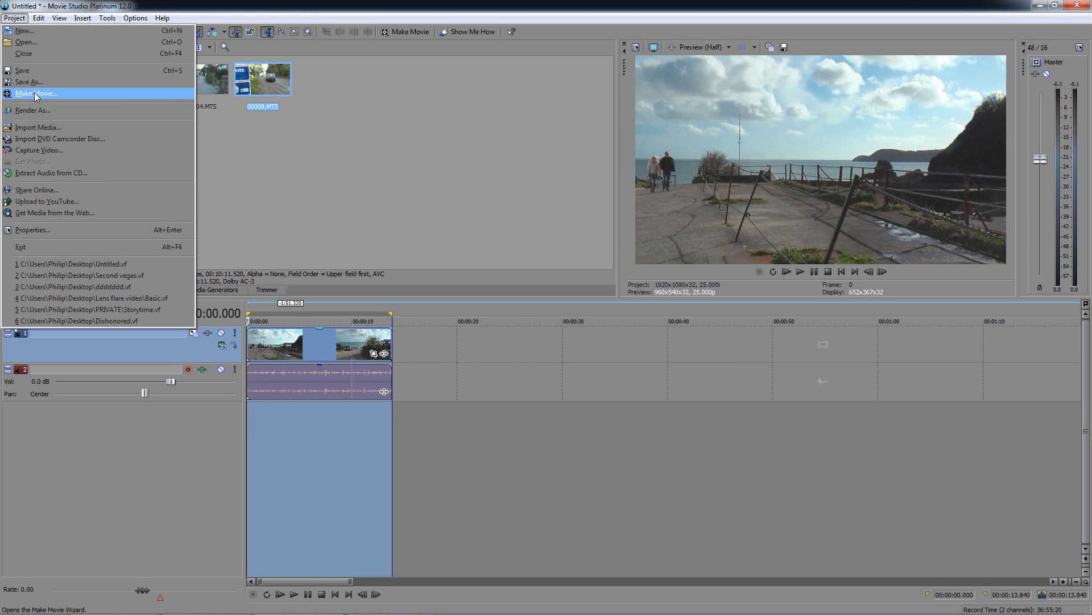
{"action": "left_click", "coordinate": [31, 110]}
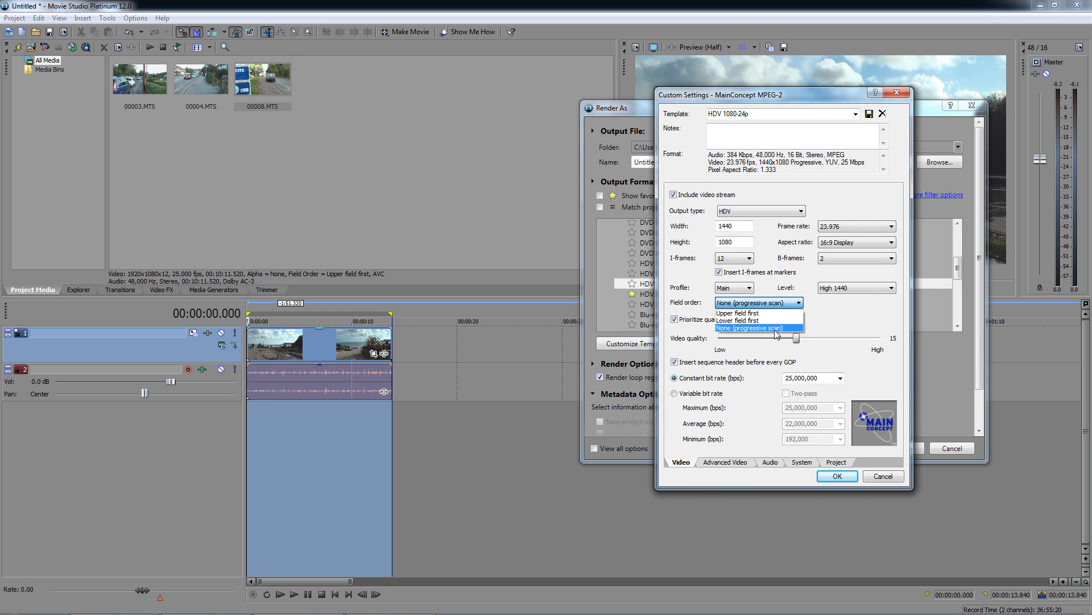
{"action": "left_click", "coordinate": [751, 327]}
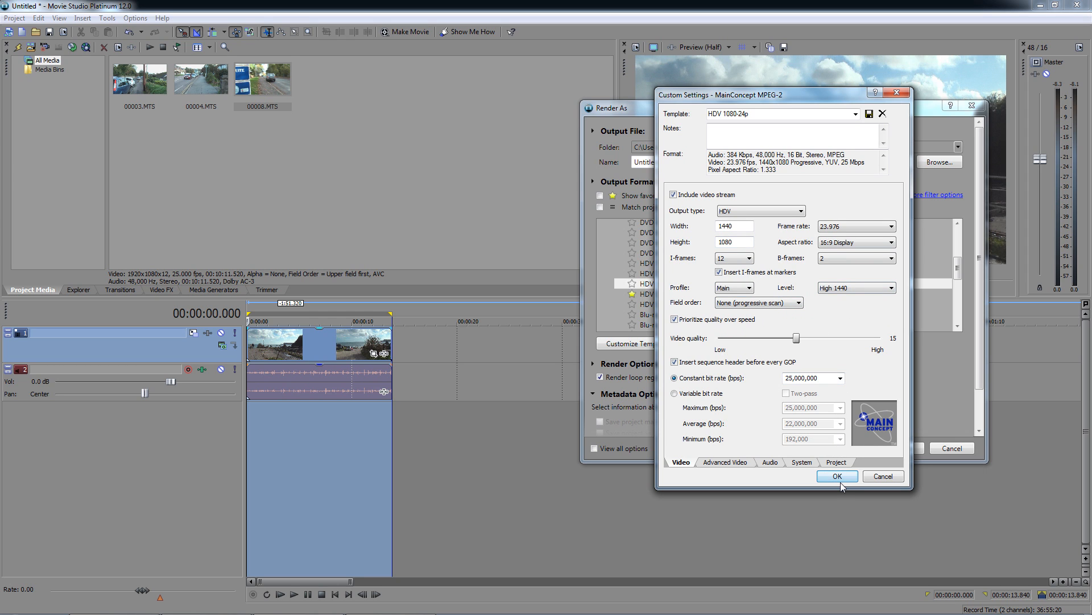
{"action": "left_click", "coordinate": [837, 476]}
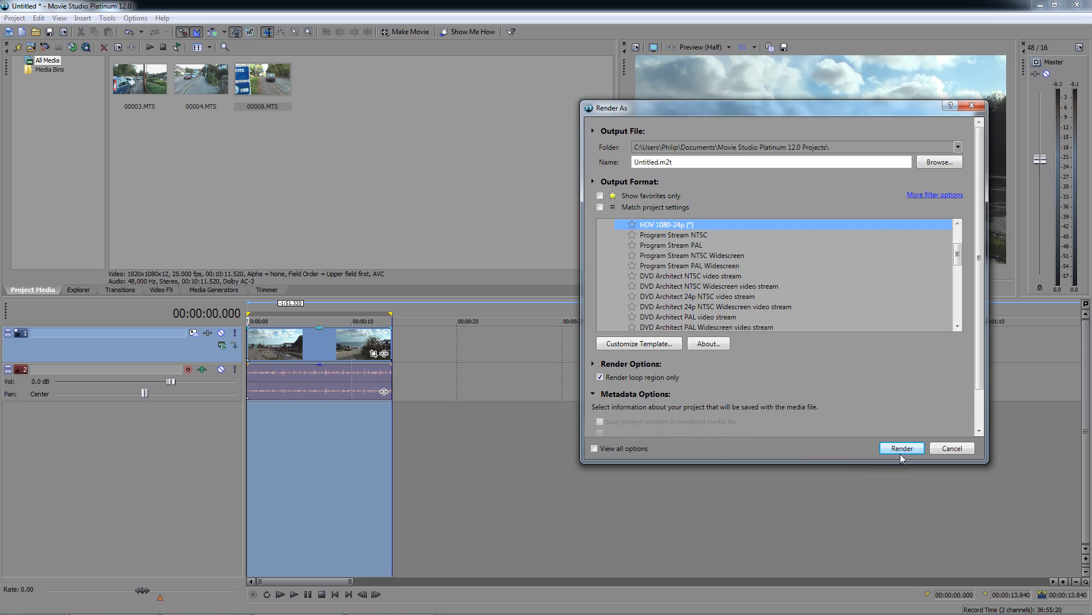